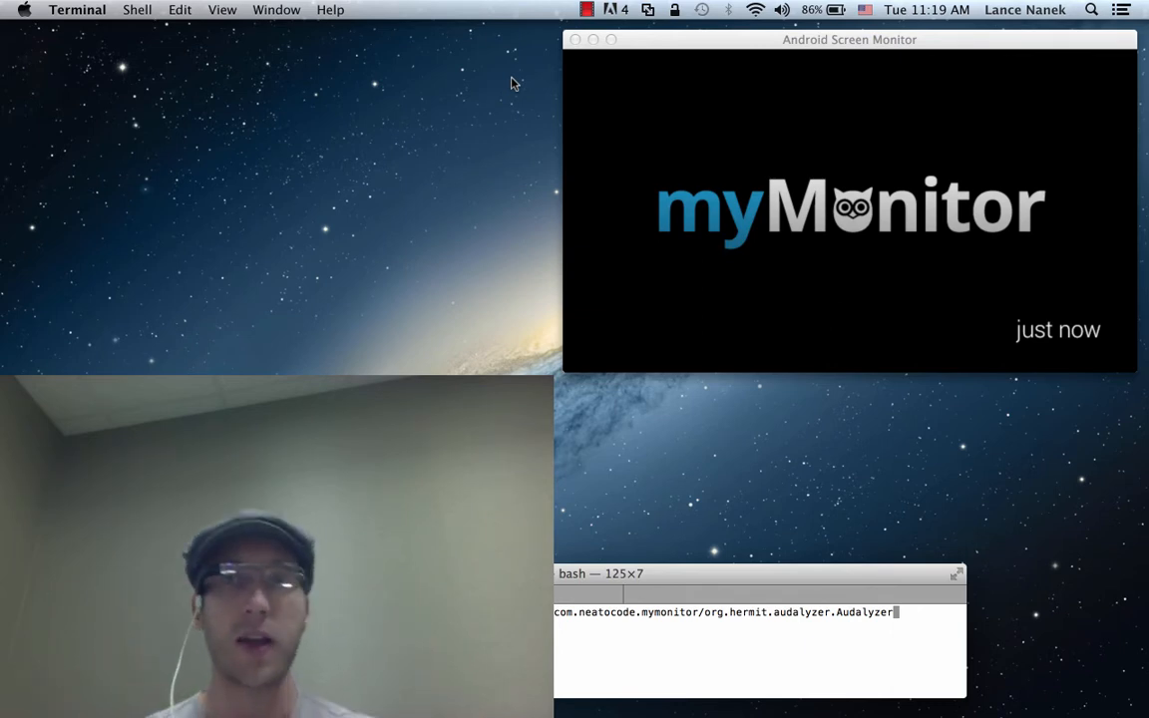
pyautogui.moveTo(774, 256)
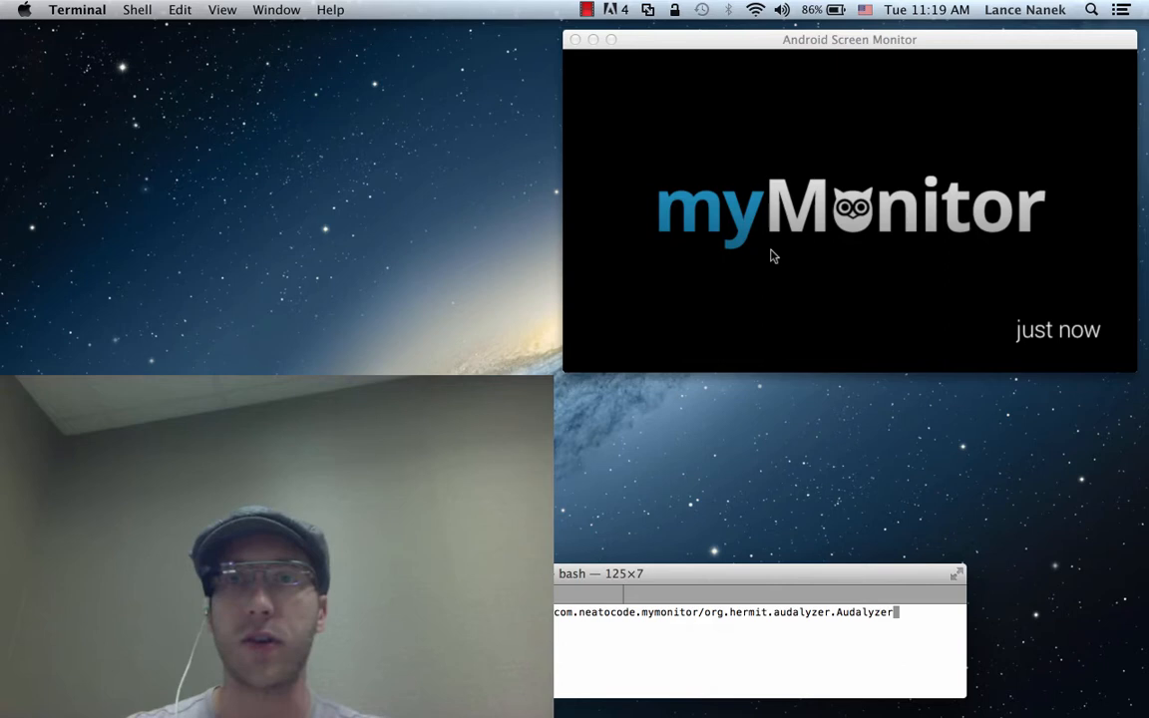
pyautogui.moveTo(778, 427)
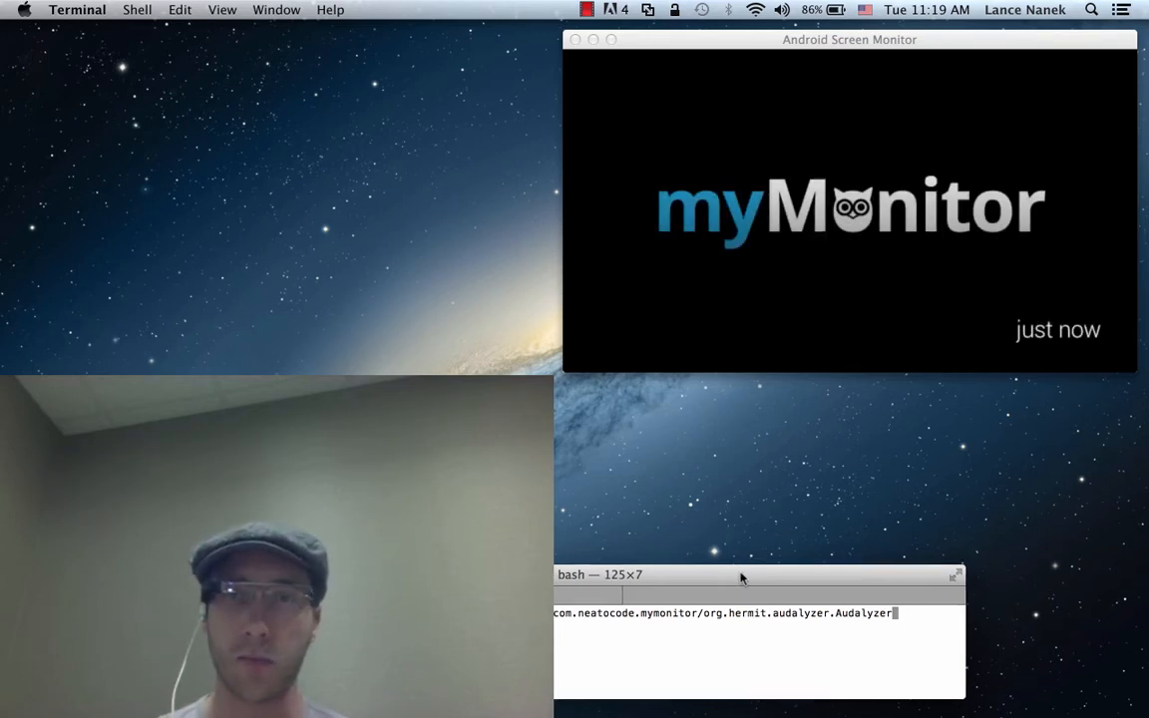
# Step: Confirm and return to Eclipse showing TooLoudAnalyzer.java with its TOO_LOUD threshold
pyautogui.press('Return')
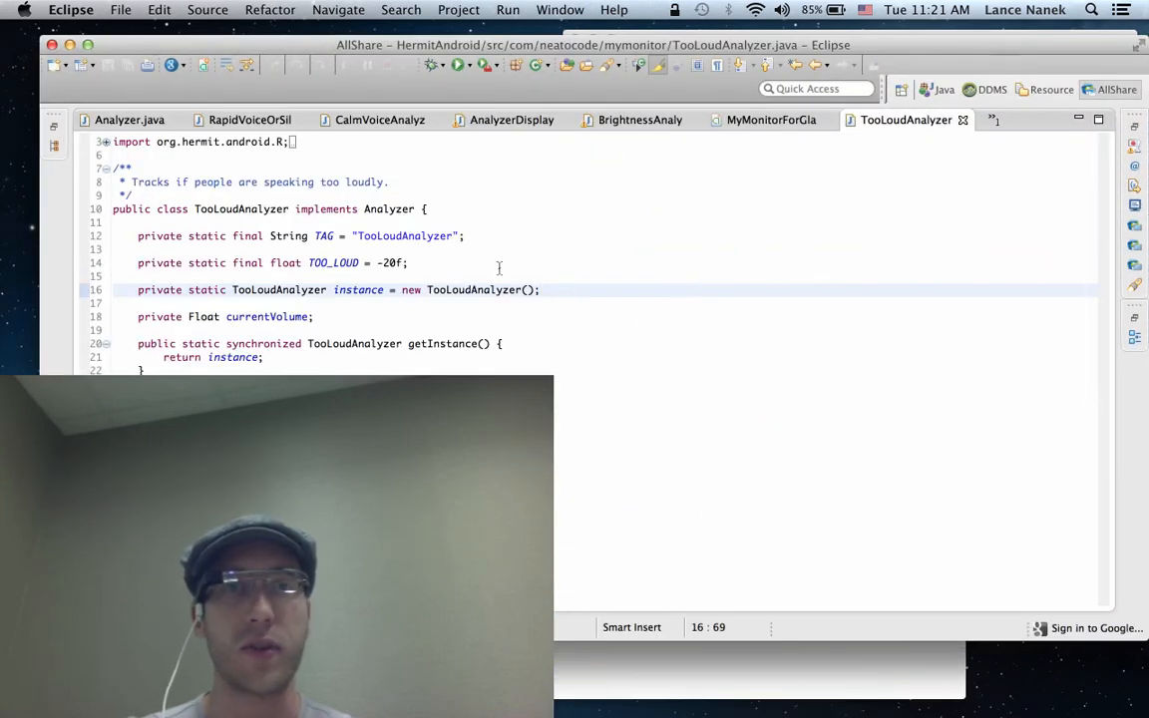
# Step: Edit the TOO_LOUD constant's numeric value in TooLoudAnalyzer
pyautogui.click(407, 263)
pyautogui.write('4')
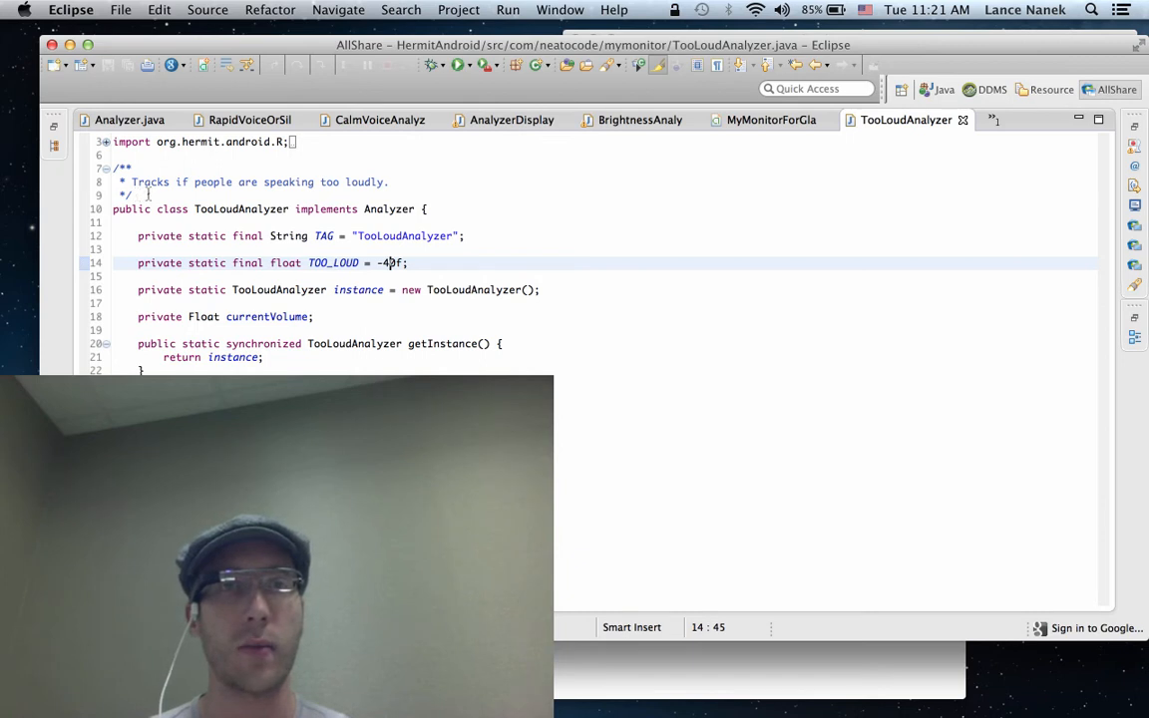
pyautogui.write('2')
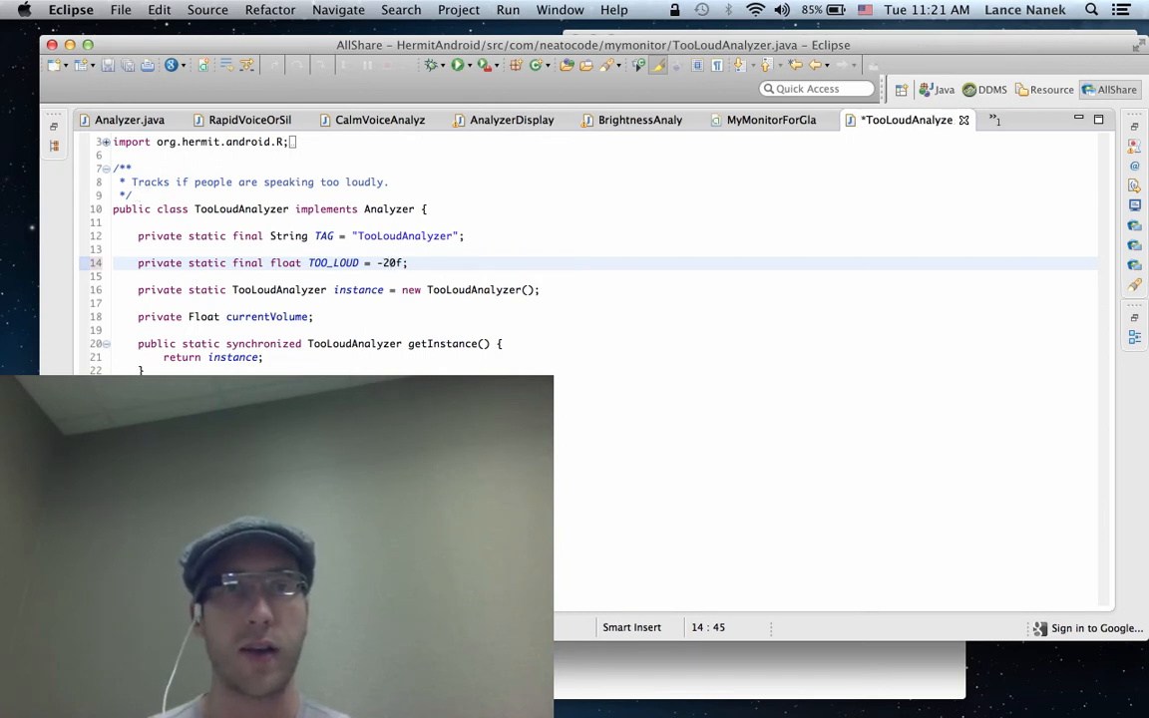
pyautogui.write('4')
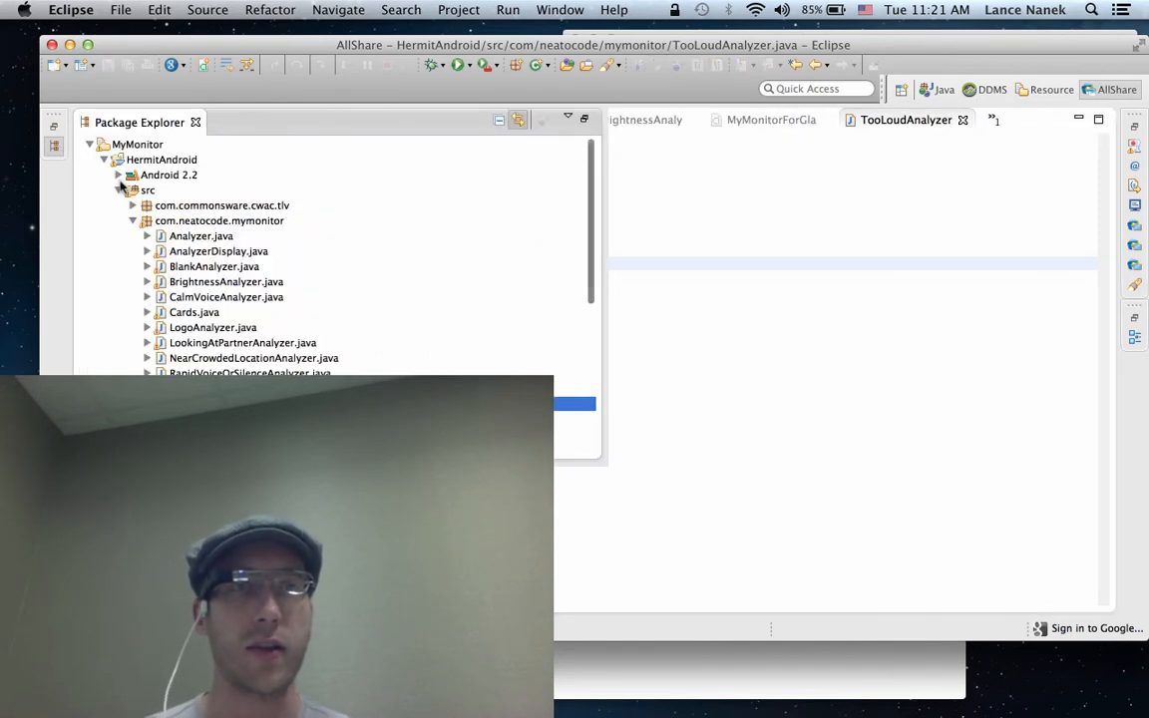
# Step: Collapse HermitAndroid and run MyMonitorForGlass as an Android Application
pyautogui.click(103, 160)
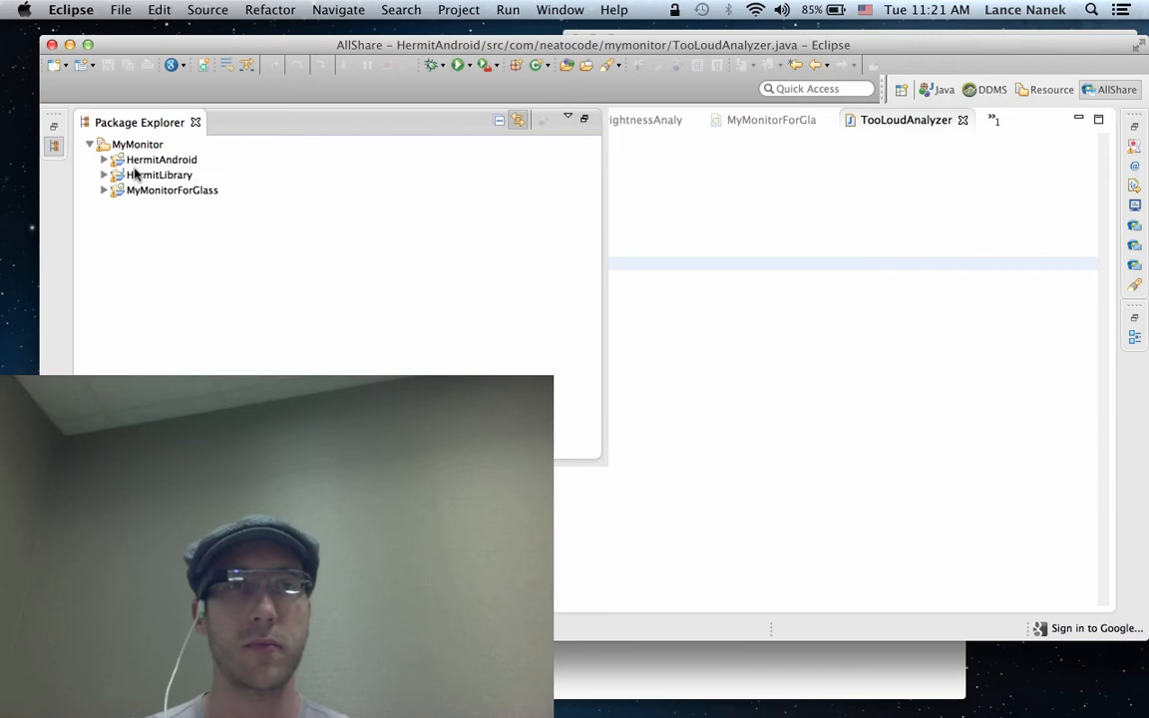
pyautogui.rightClick(172, 190)
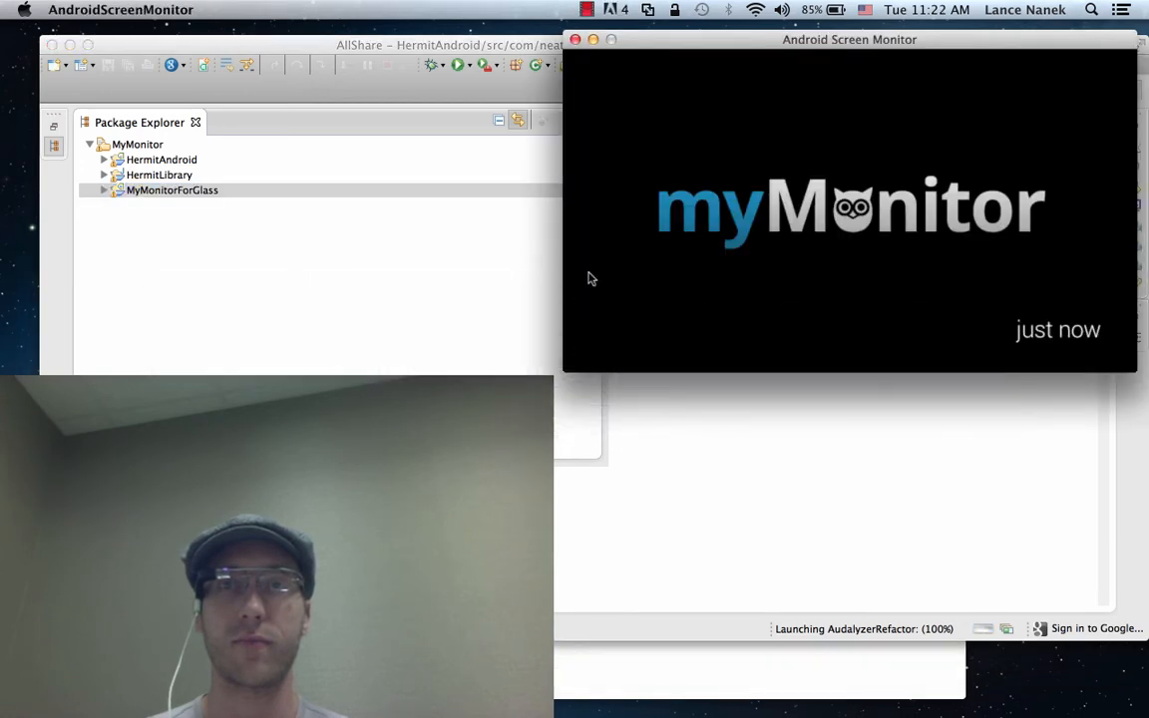
pyautogui.moveTo(629, 319)
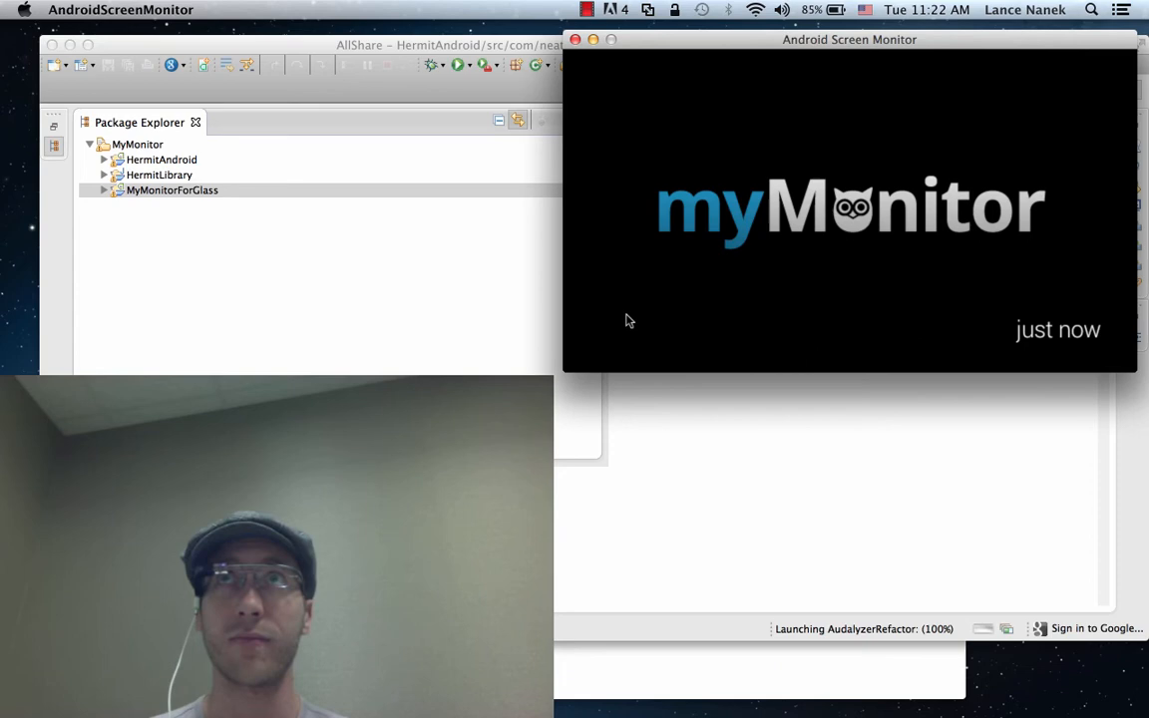